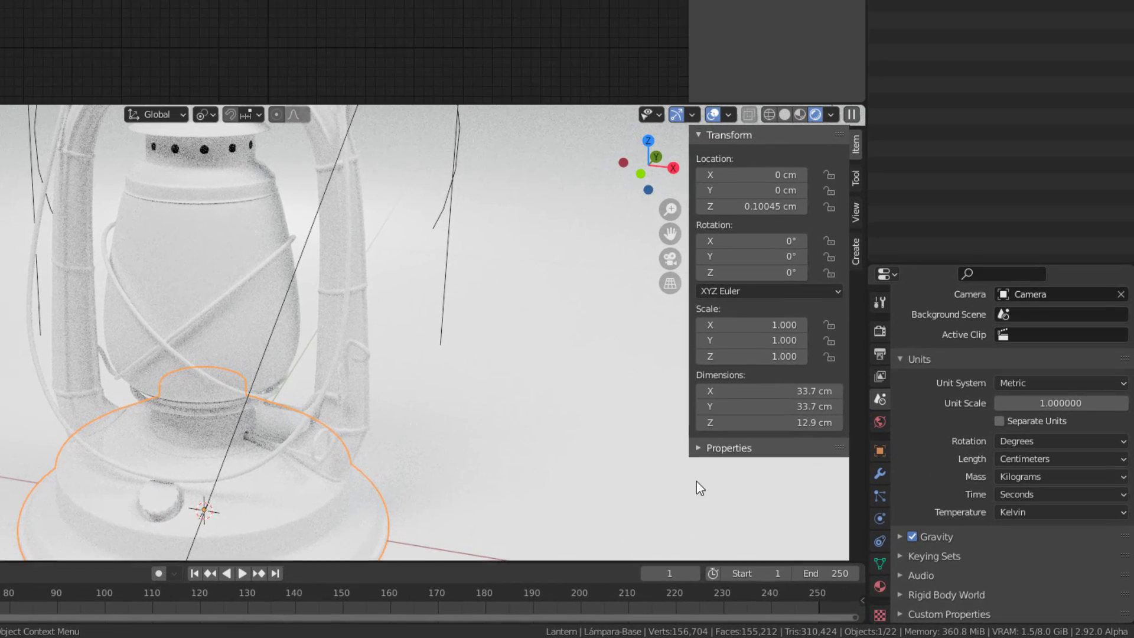
Step: Show the lantern base's mesh data with its Col vertex color layer listed
left_click(879, 589)
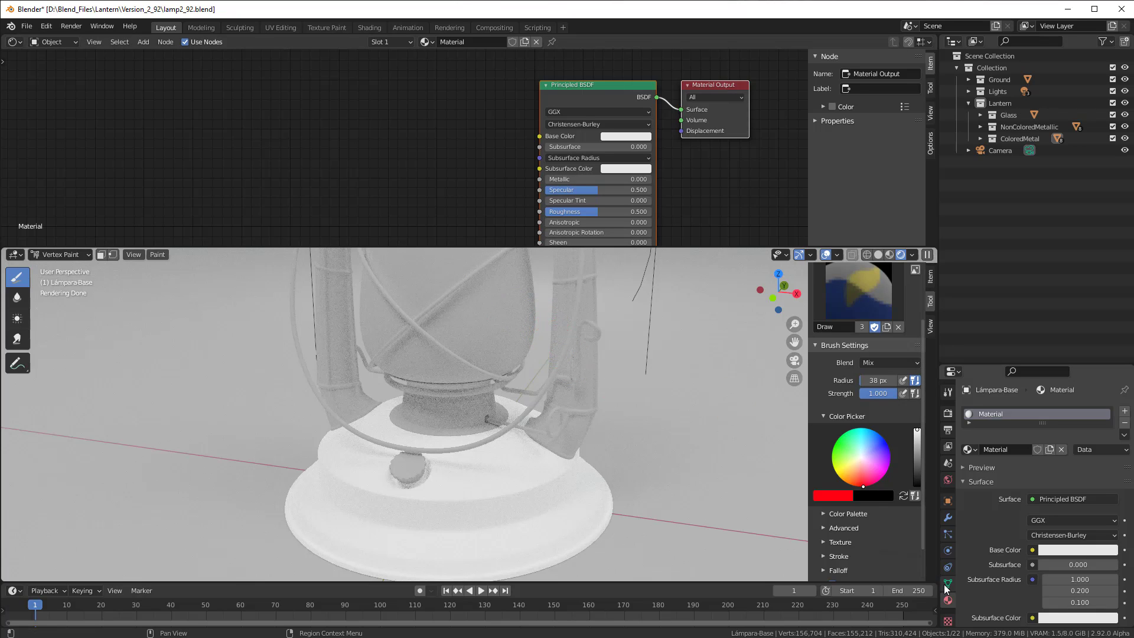
left_click(947, 579)
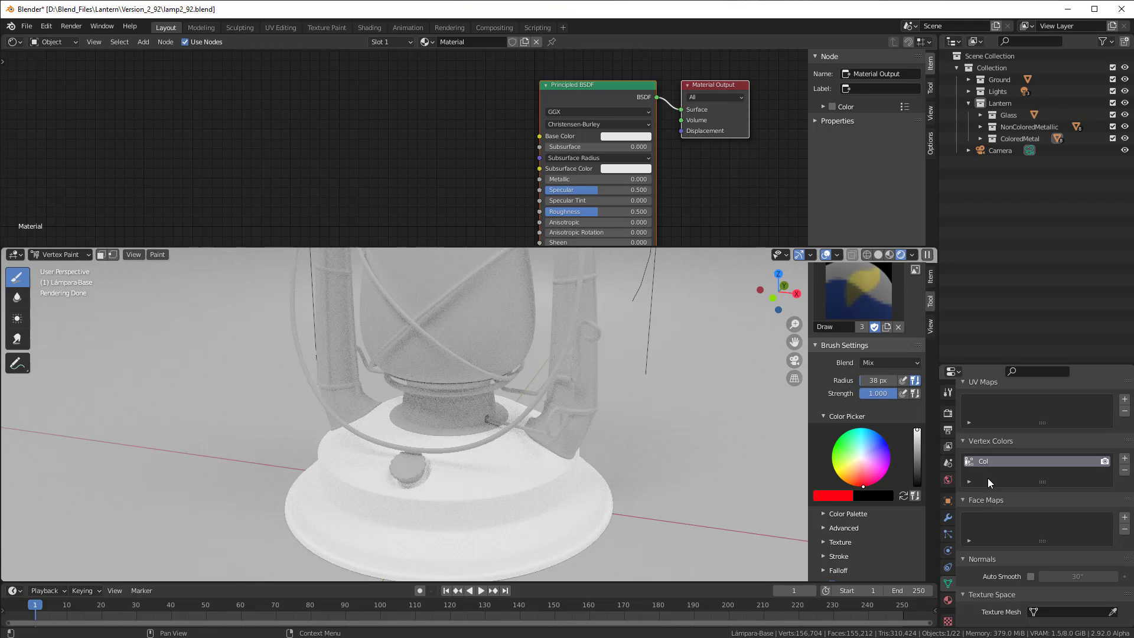
mouse_move(984, 462)
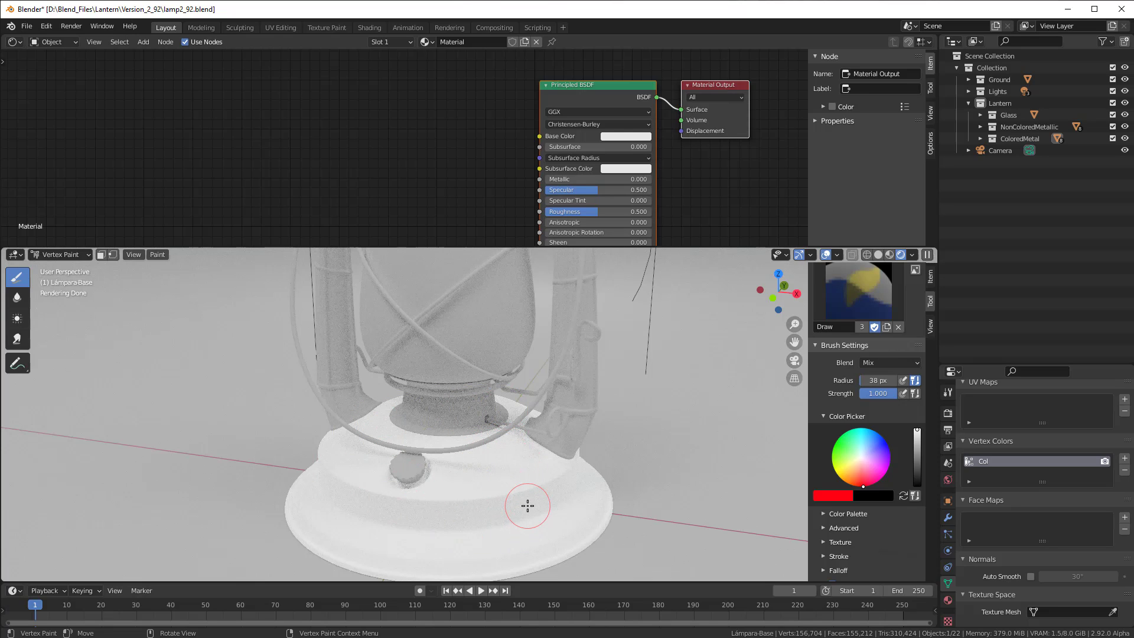
mouse_move(997, 466)
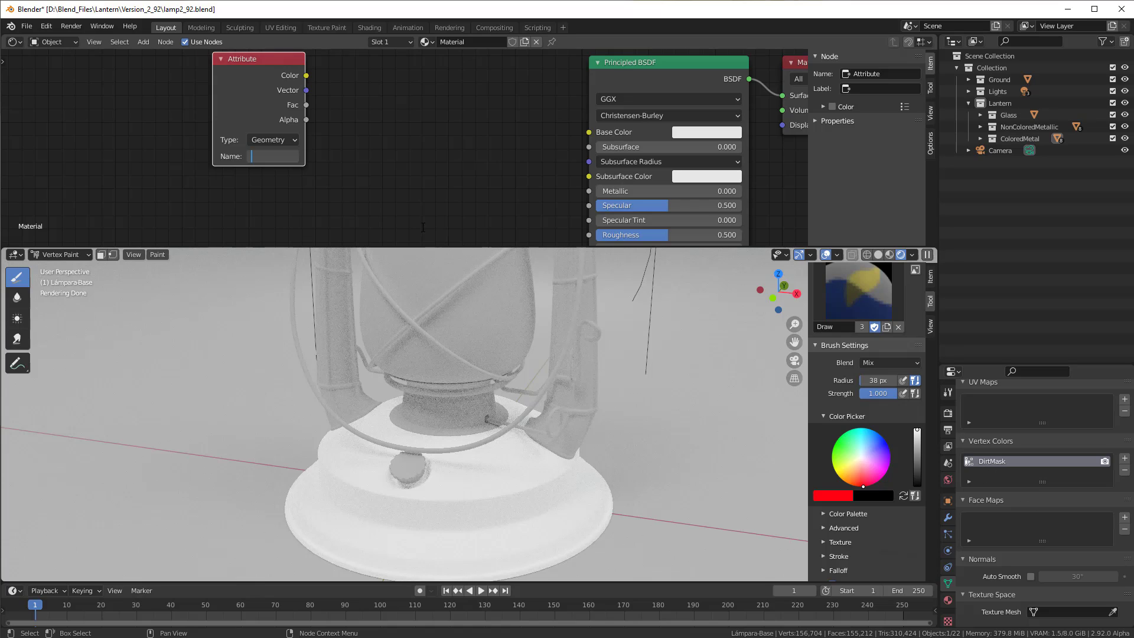
Step: Name the Attribute node's layer DirtMask so the red paint drives Base Color
type("DirtMask")
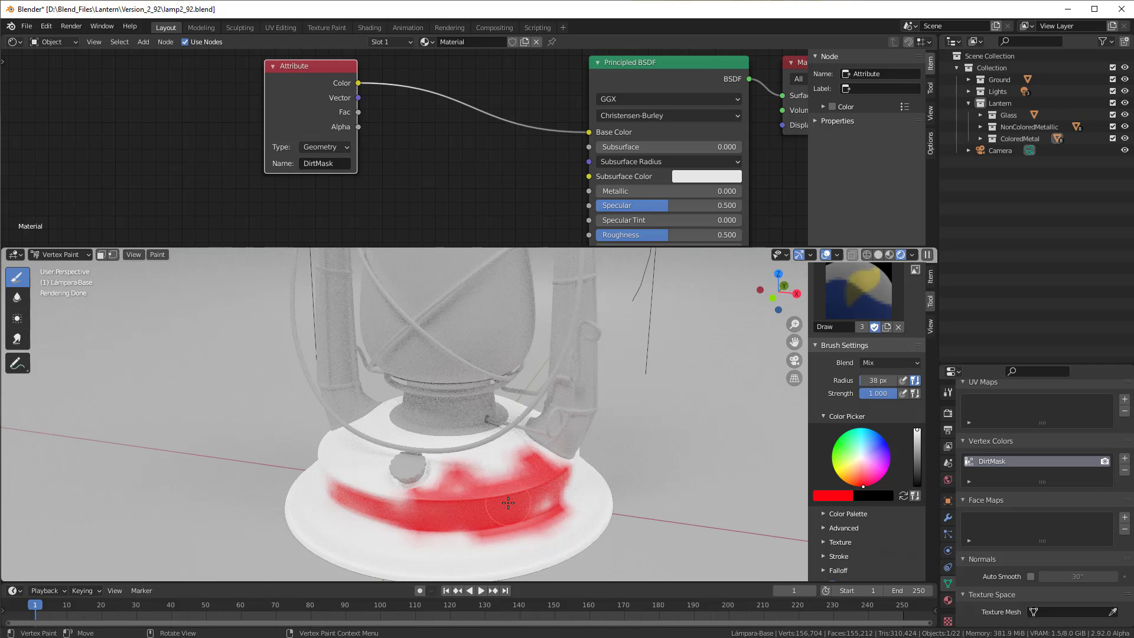
left_click(143, 41)
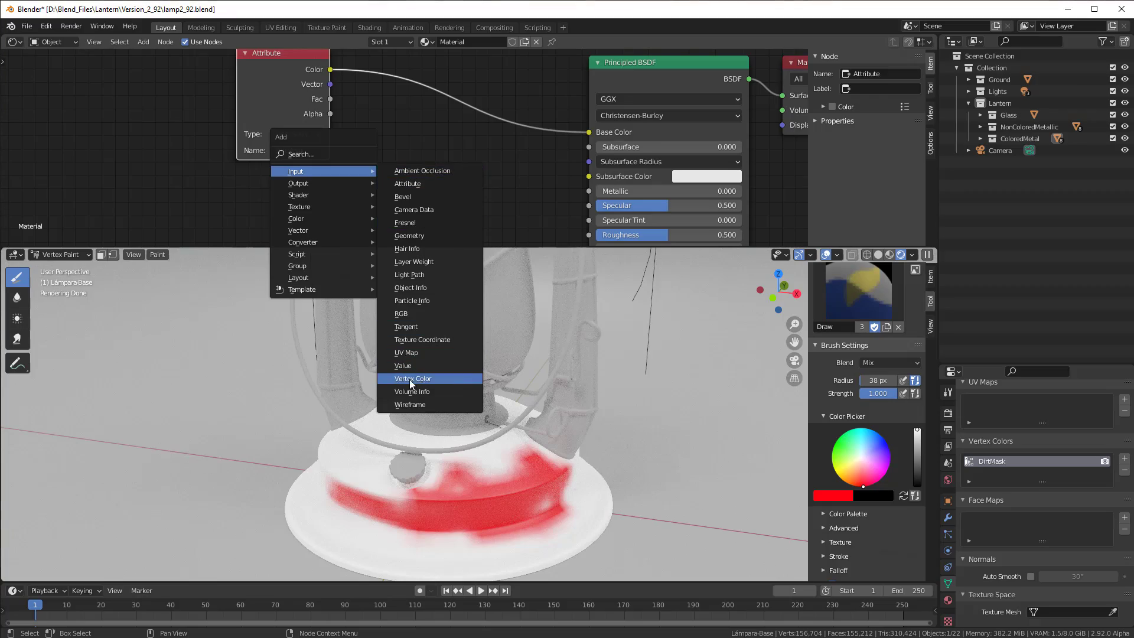
Step: Add a Vertex Color input node to the lantern material's node tree
left_click(412, 378)
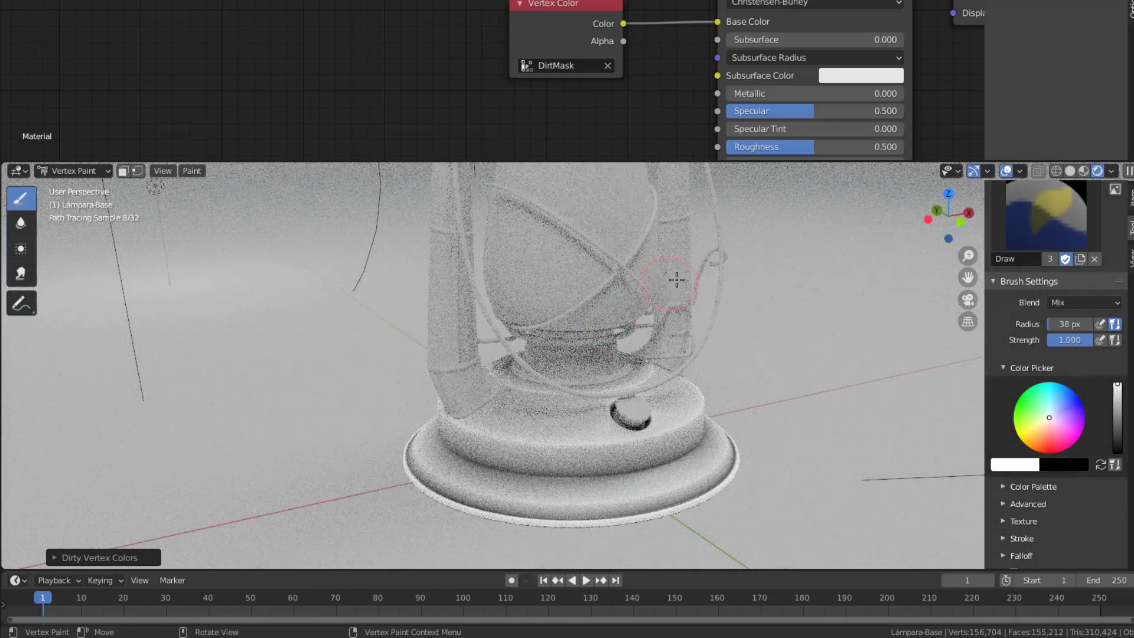
Step: Run Dirty Vertex Colors on the lantern base's DirtMask layer
left_click(192, 170)
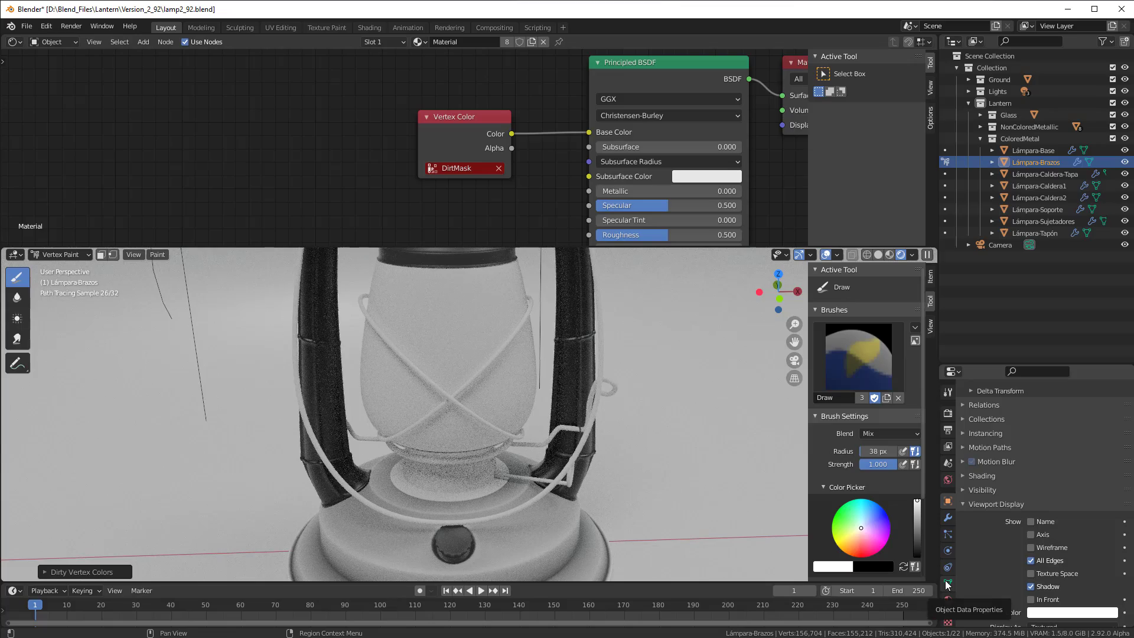
Step: Show Lámpara-Tapón's vertex colour layers with its Col layer listed
left_click(1035, 232)
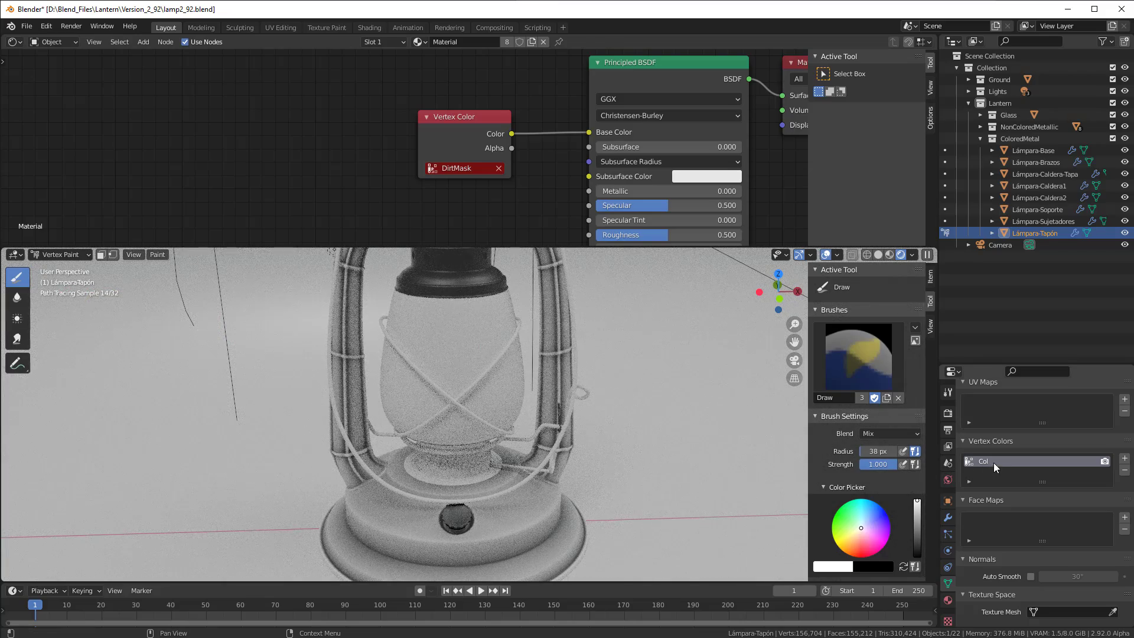